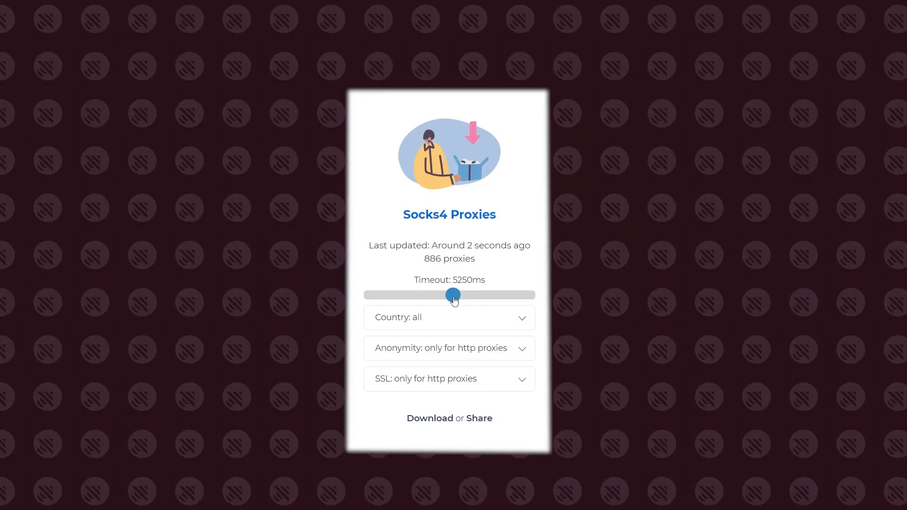
- Browse the country code choices in the Socks4 list's Country filter
left_click(448, 317)
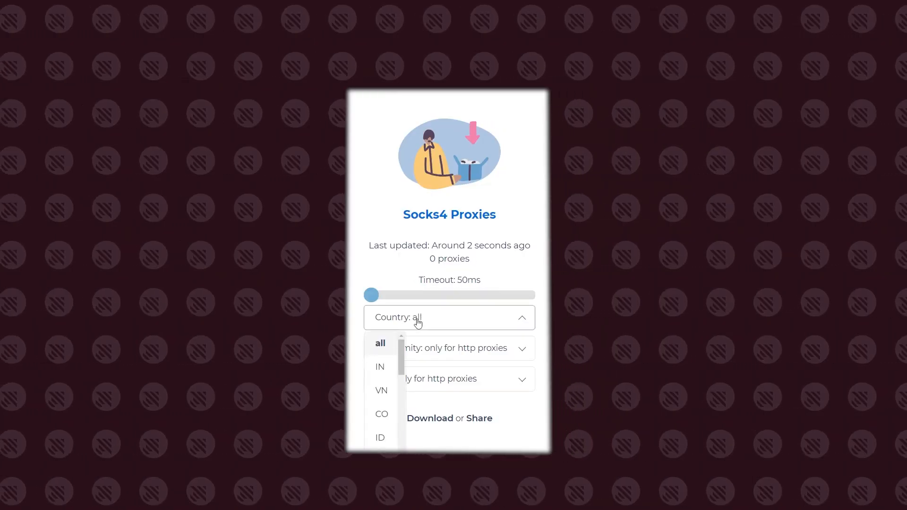
left_click(449, 347)
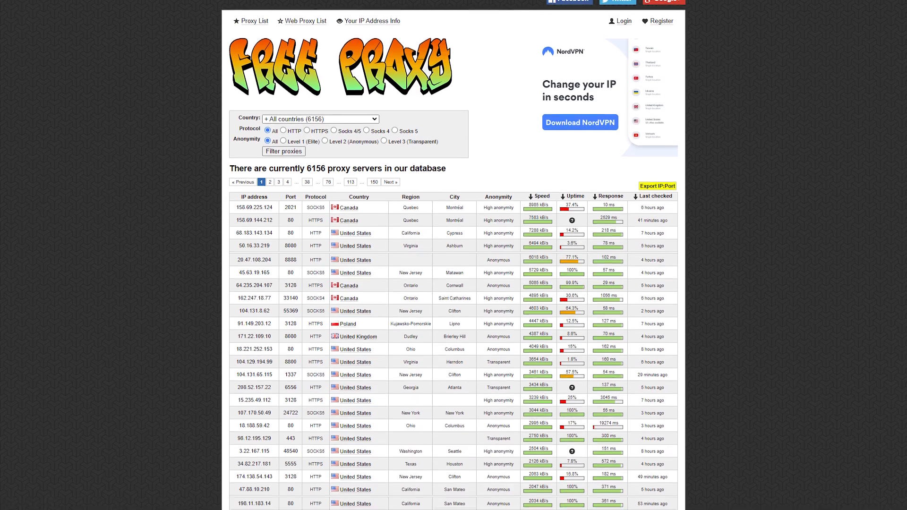
- Filter FreeProxy.cz to all countries, HTTPS protocol and Level 3 (Transparent) anonymity
scroll("down", 3)
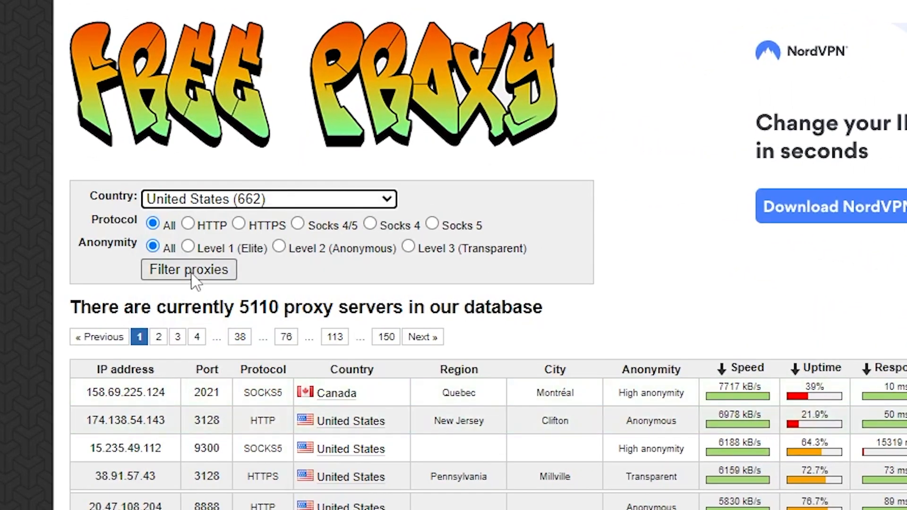
left_click(188, 270)
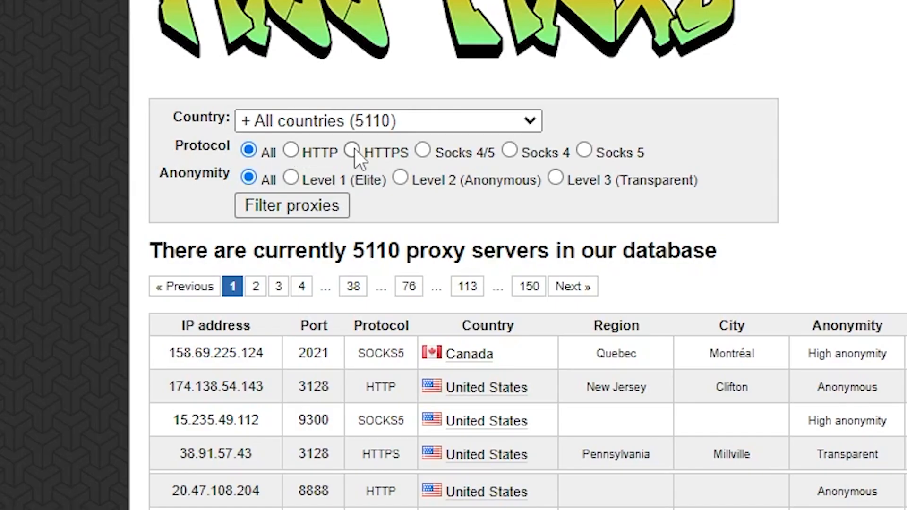
left_click(351, 151)
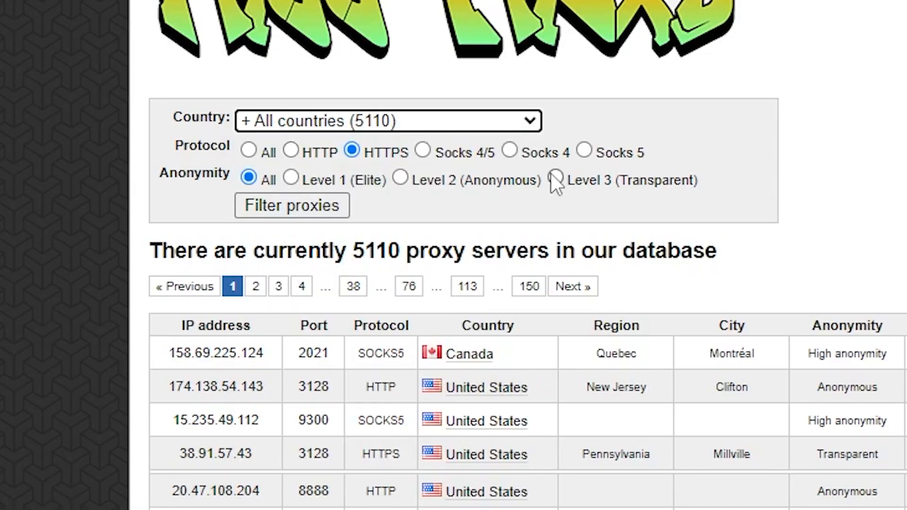
left_click(555, 180)
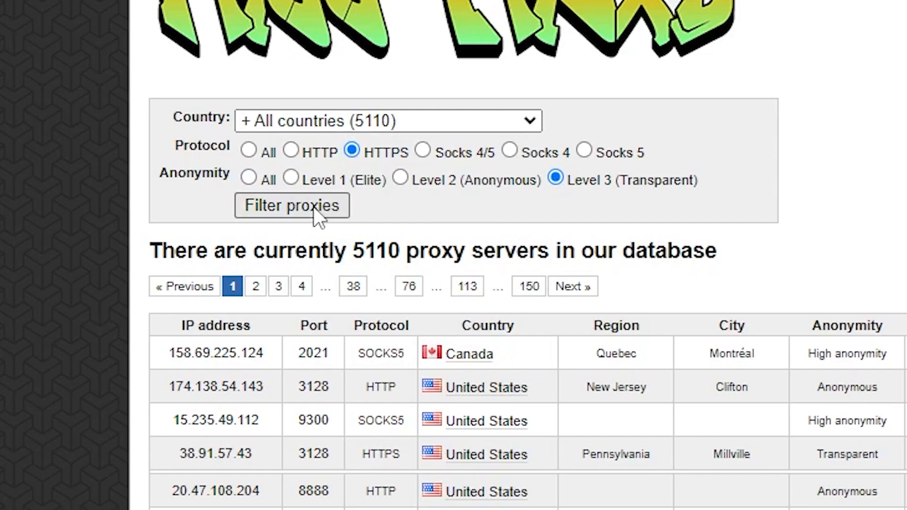
left_click(291, 206)
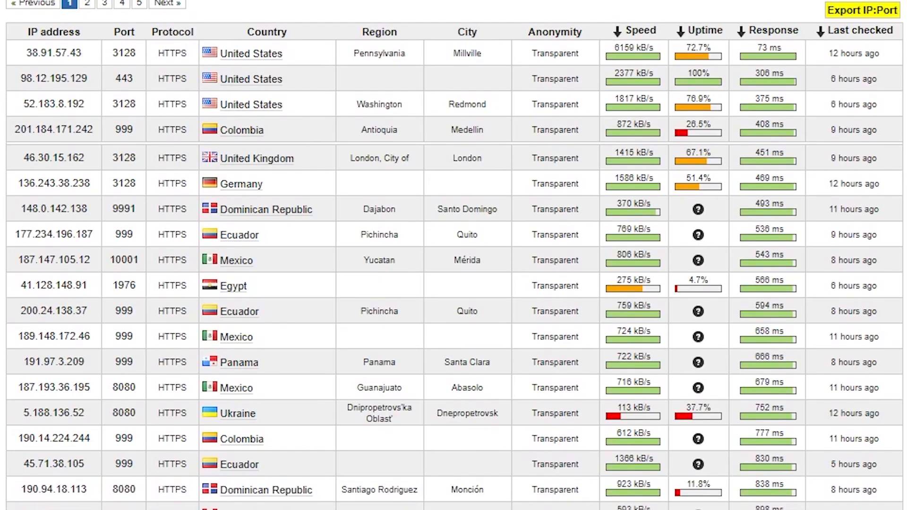
- Scroll the HTTPS transparent results and sort them by Speed, fastest first
scroll("down", 3)
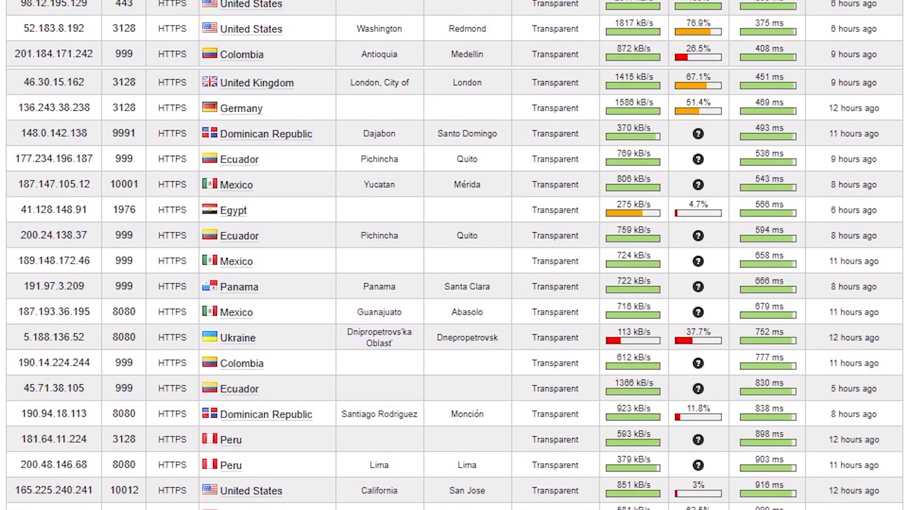
scroll("down", 3)
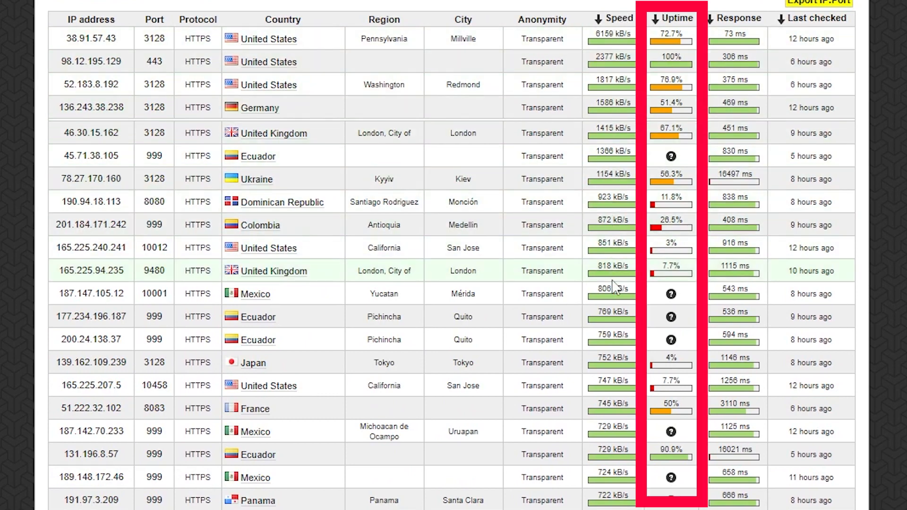
mouse_move(622, 376)
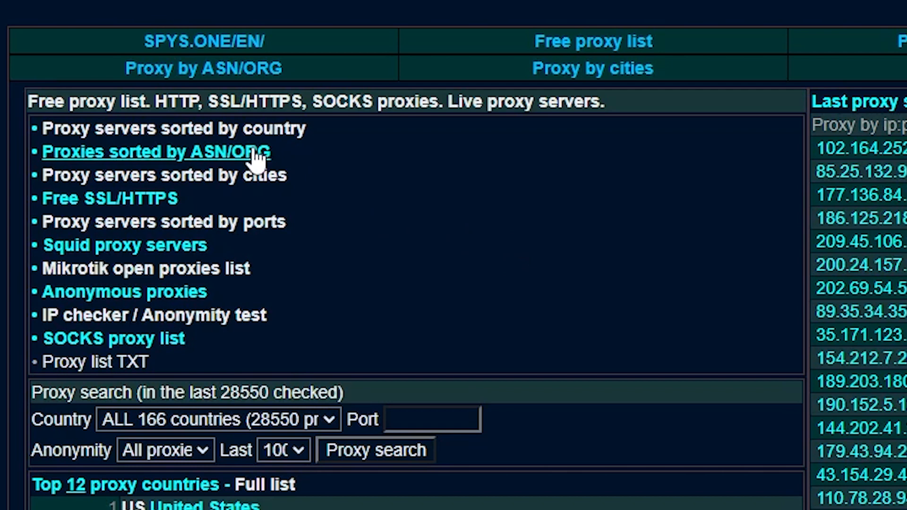
mouse_move(115, 199)
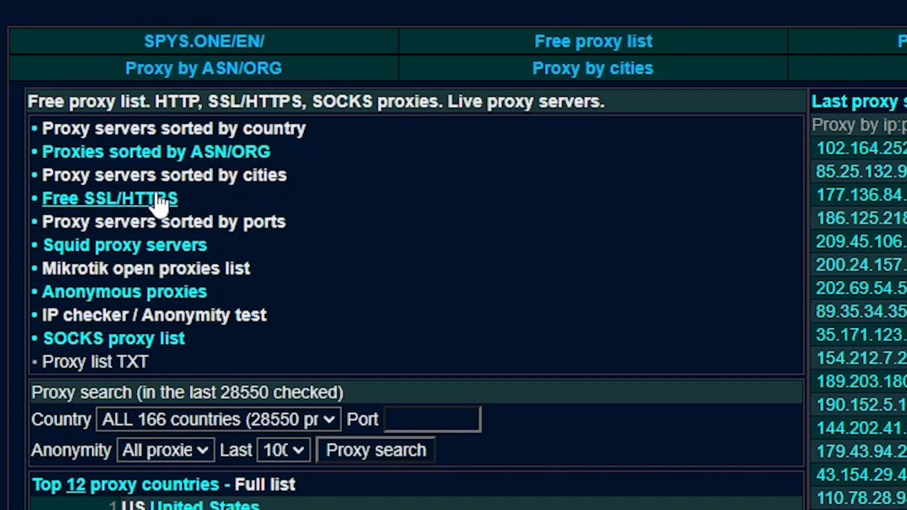
mouse_move(150, 245)
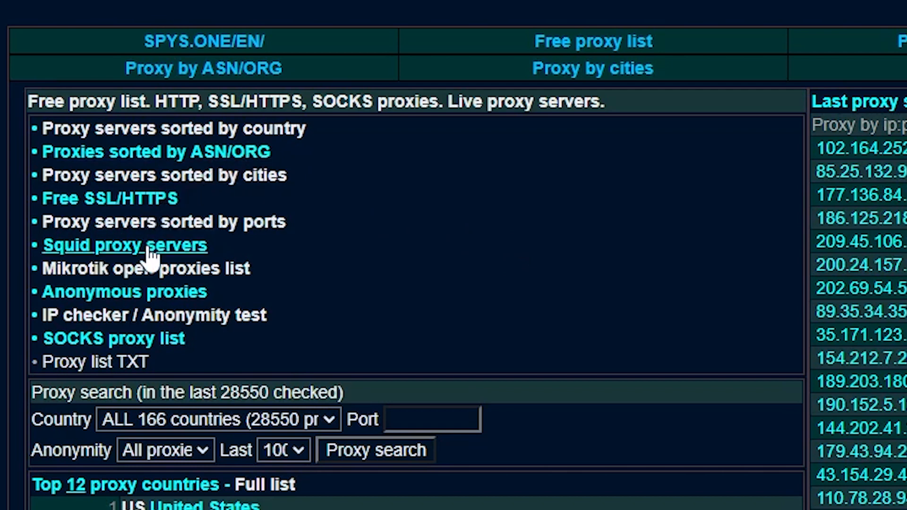
mouse_move(147, 268)
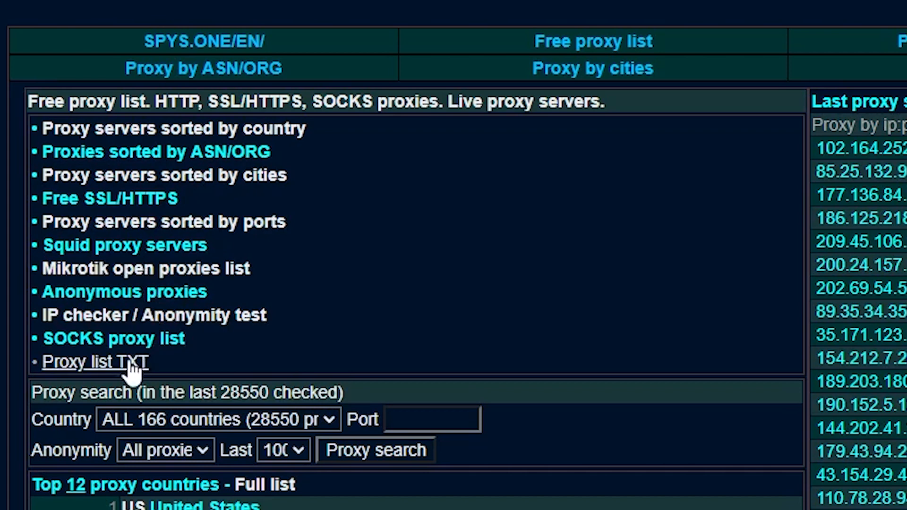
mouse_move(359, 399)
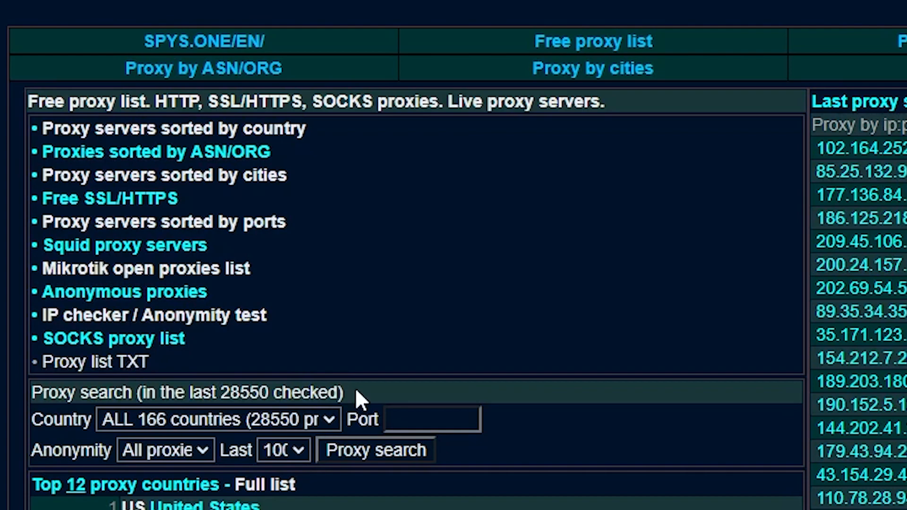
- Review Spys.one categories such as SSL/HTTPS, Squid and Proxy list TXT
left_click(685, 40)
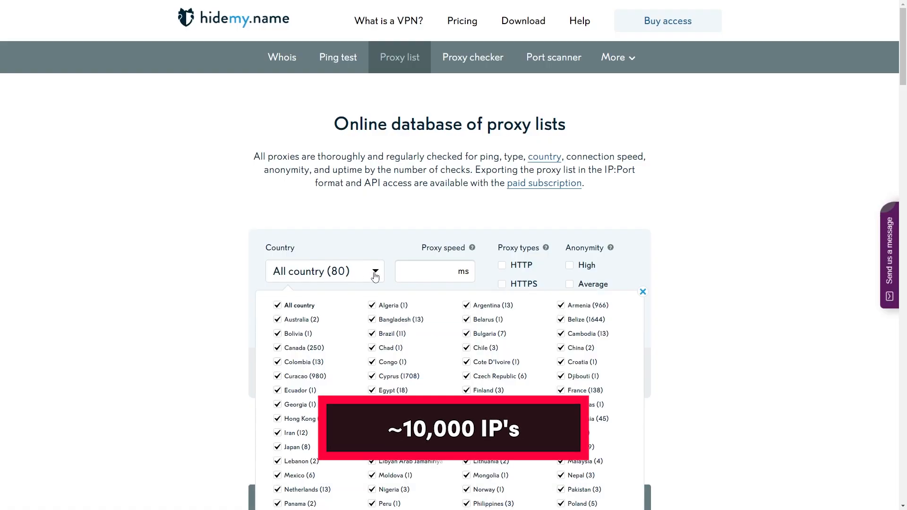
- Restrict HideMy.name's proxy list to HTTP type with Average anonymity
scroll("down", 3)
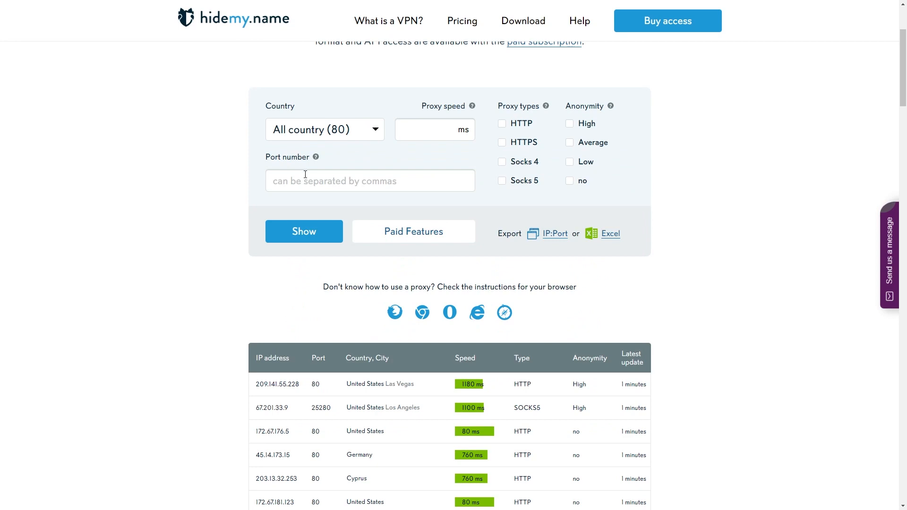
left_click(502, 124)
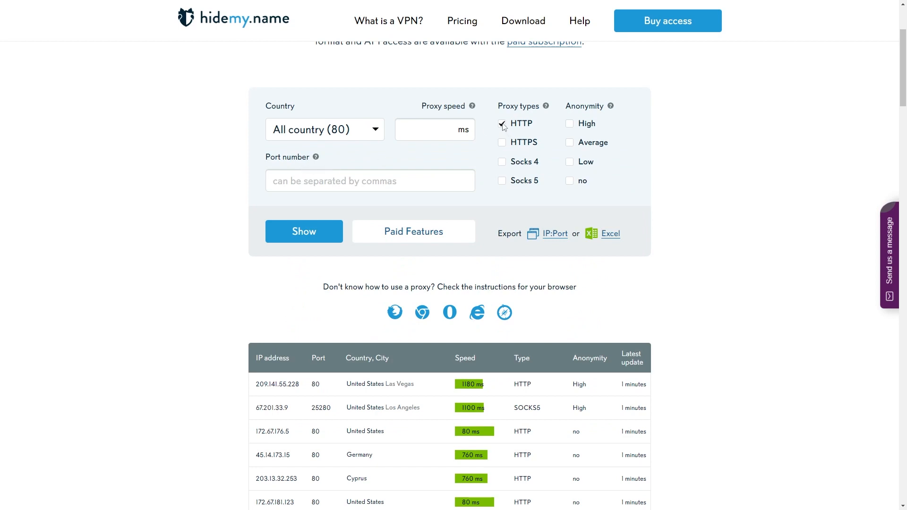
left_click(569, 142)
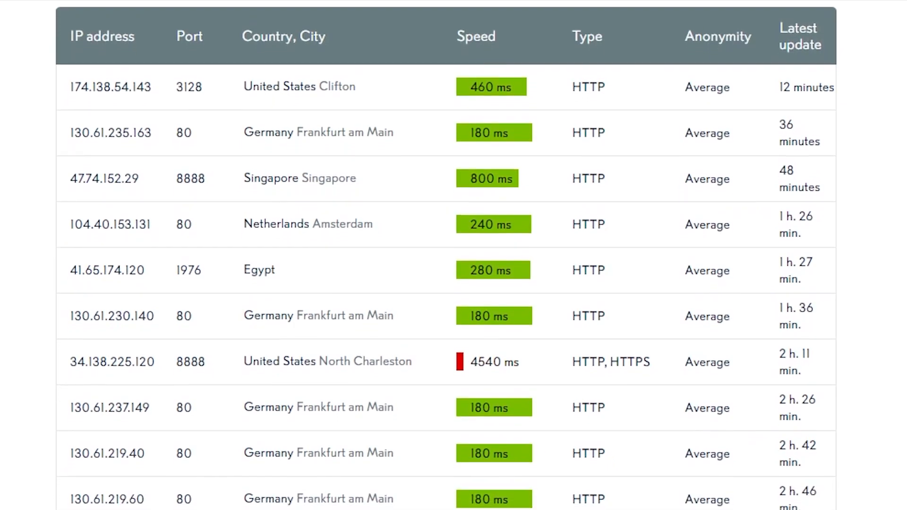
- Scroll through the filtered table of HTTP Average-anonymity proxies
scroll("down", 3)
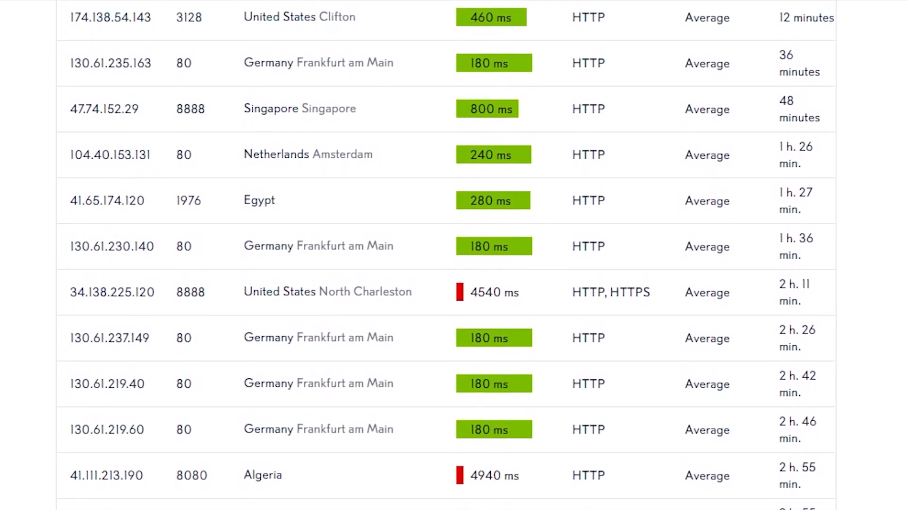
scroll("down", 3)
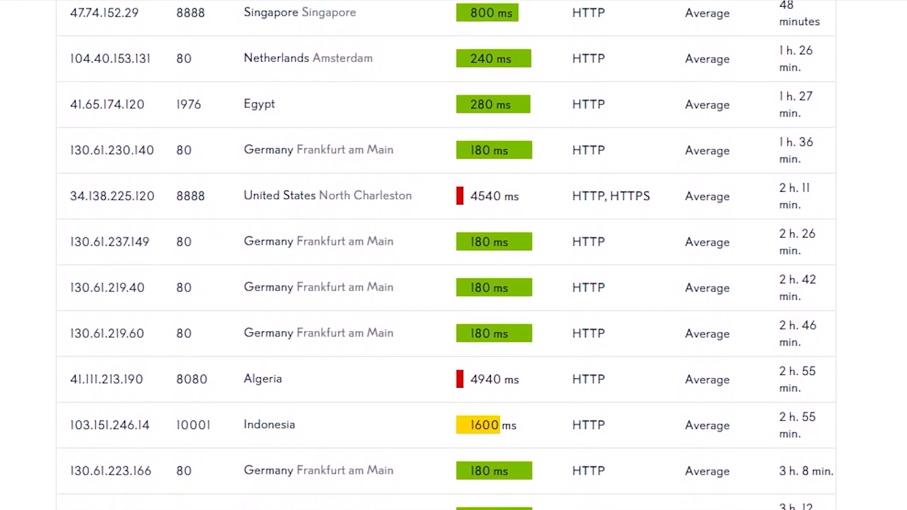
scroll("down", 3)
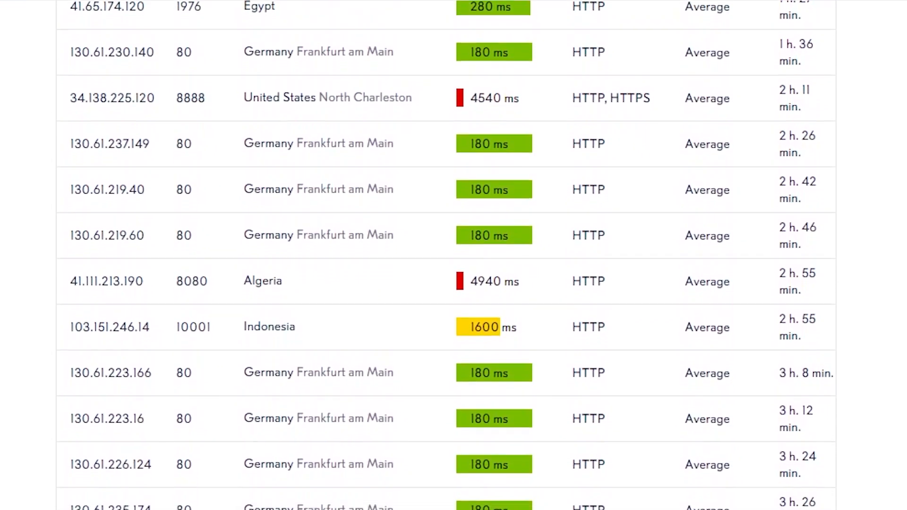
scroll("down", 3)
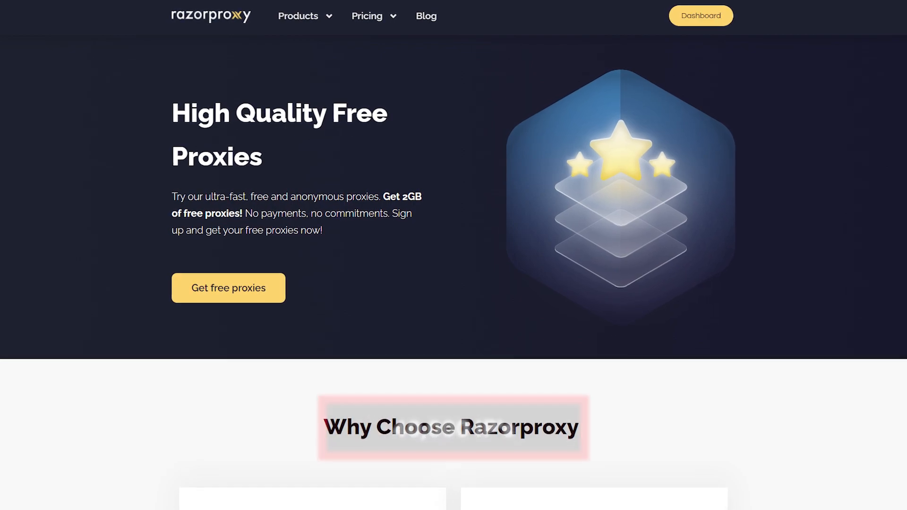
- Scroll past Why Choose Razorproxy down to the 2GB free data contact form
scroll("down", 3)
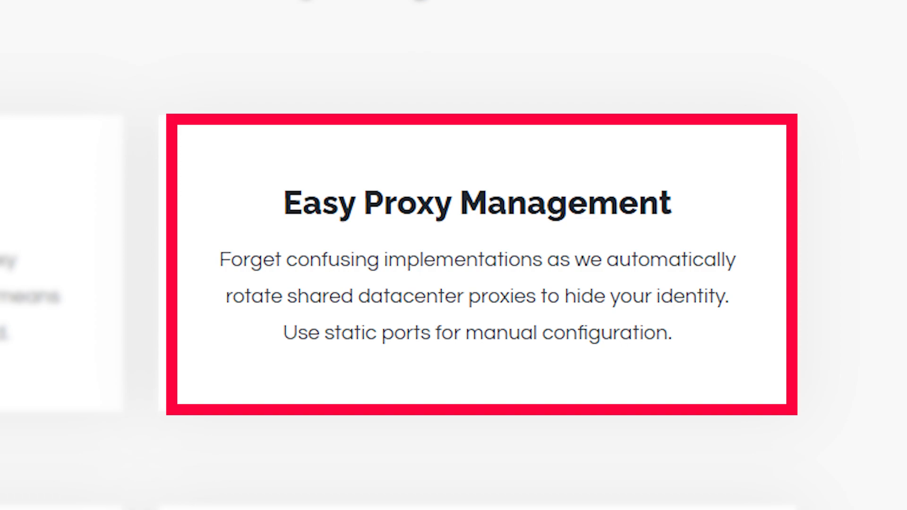
scroll("down", 3)
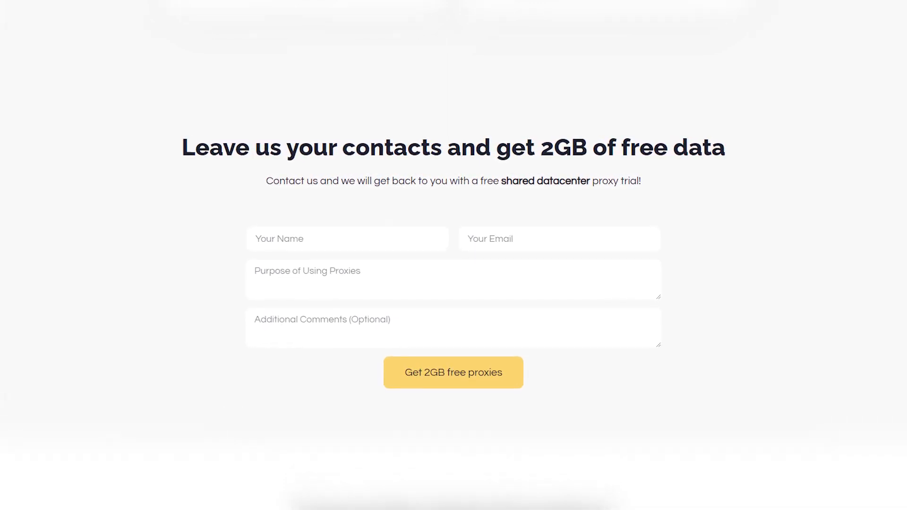
scroll("down", 3)
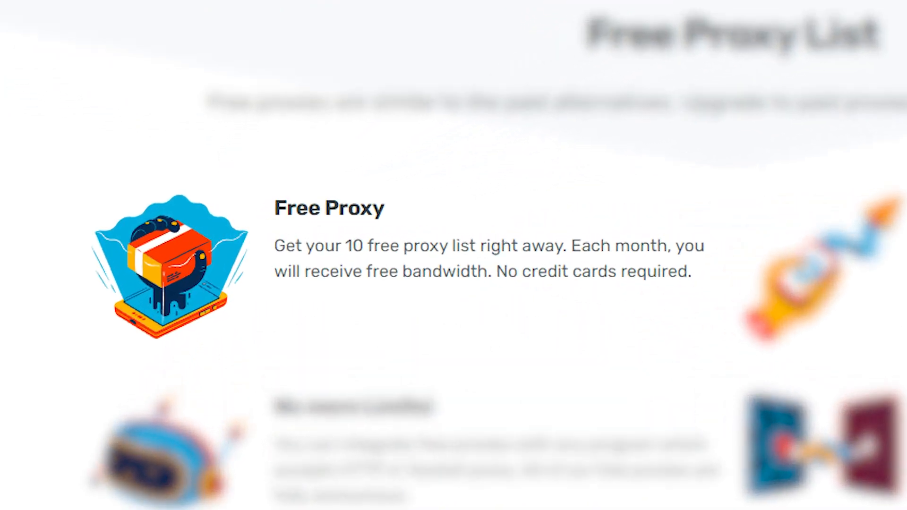
- Scroll to the Free Proxy section offering a 10-proxy list without a credit card
scroll("down", 3)
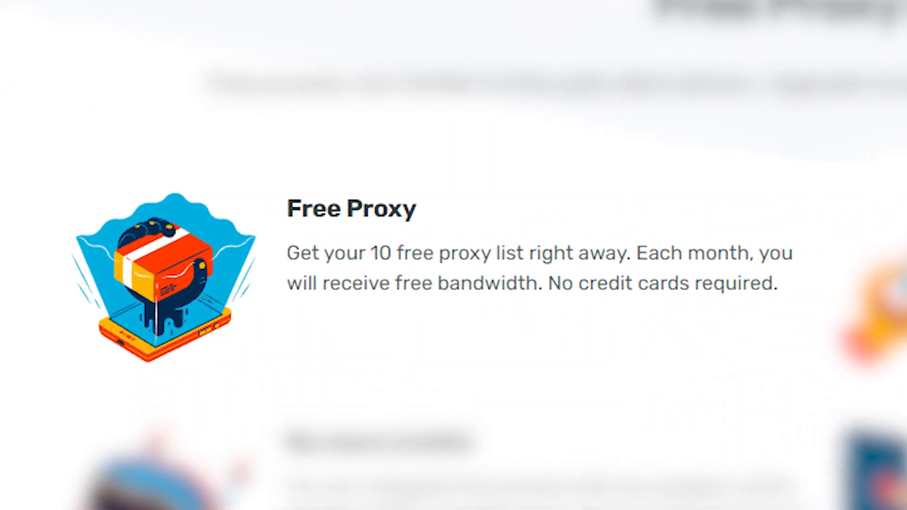